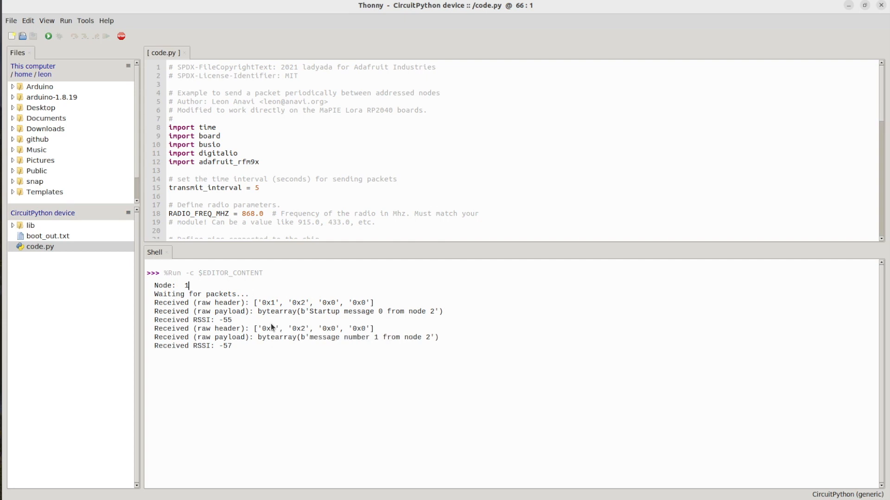
mouse_move(311, 315)
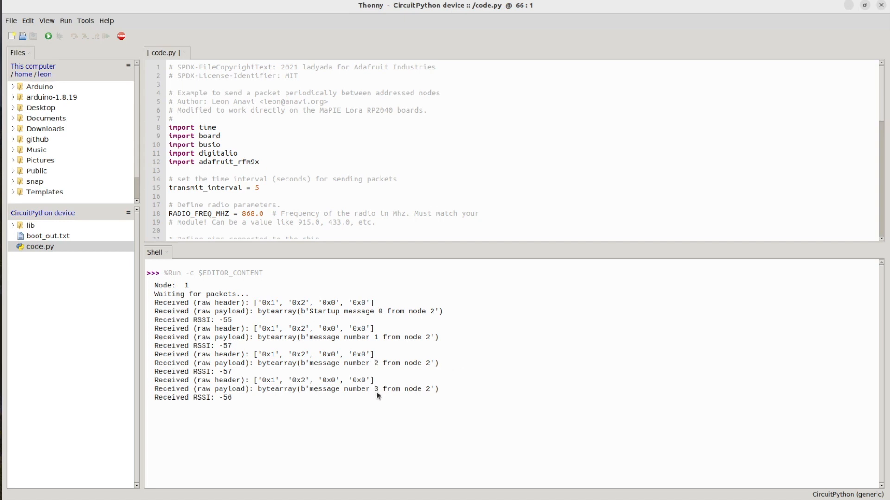
mouse_move(491, 357)
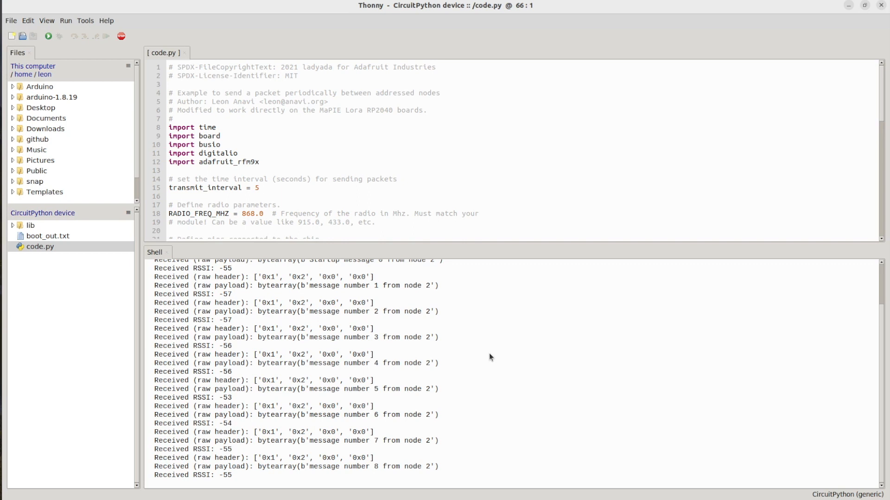
scroll("down", 3)
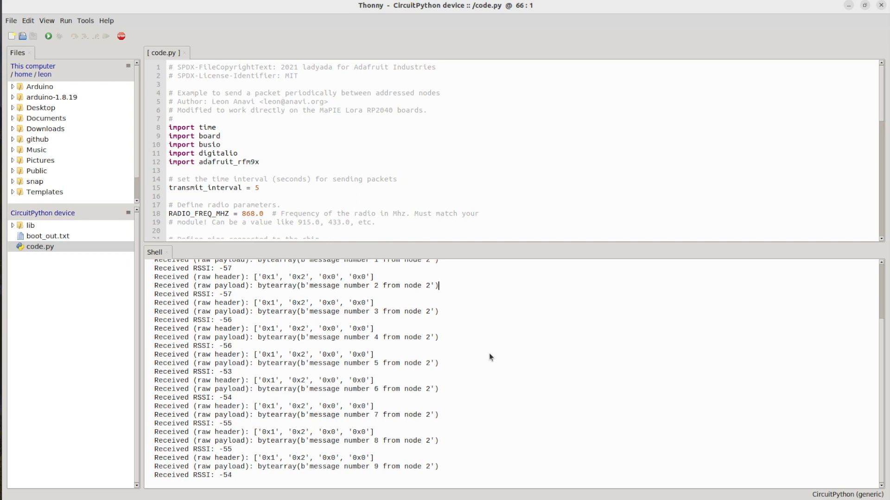